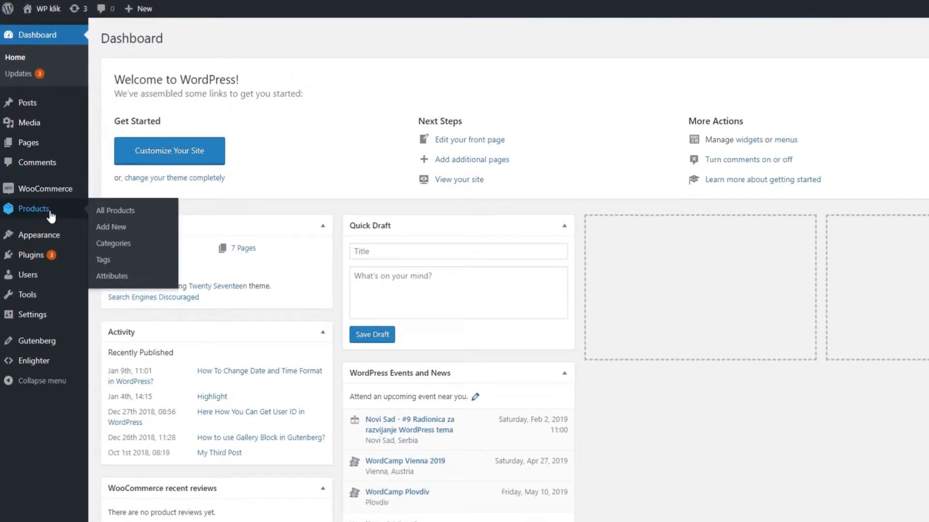
mouse_move(113, 244)
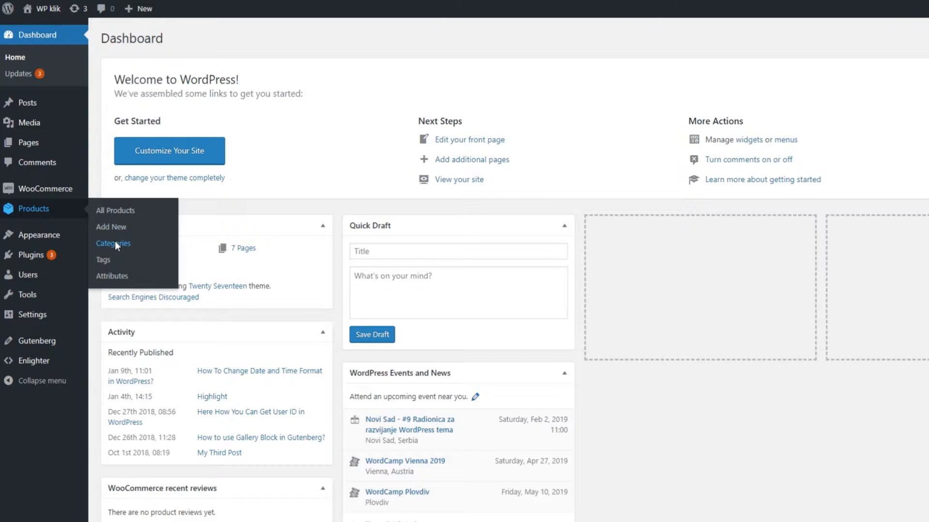
- Go to Products > Categories to manage product categories
left_click(113, 244)
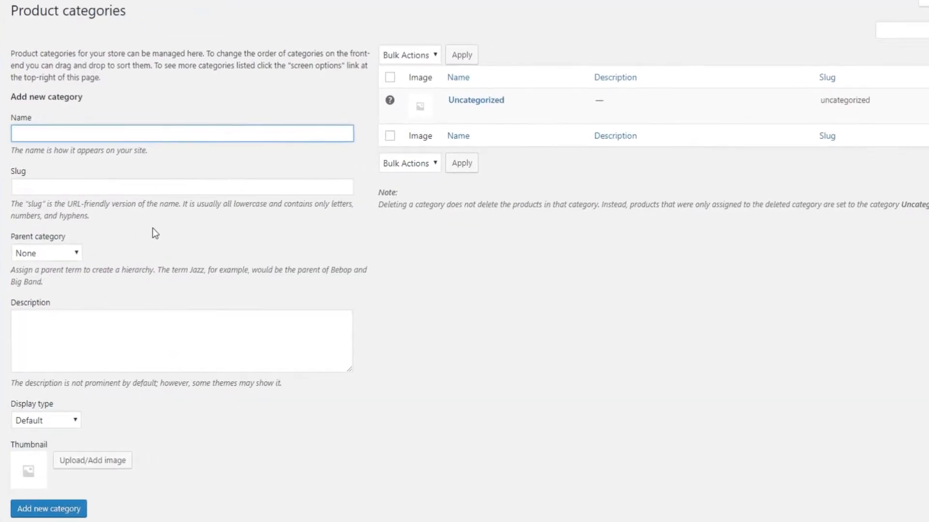
left_click(181, 133)
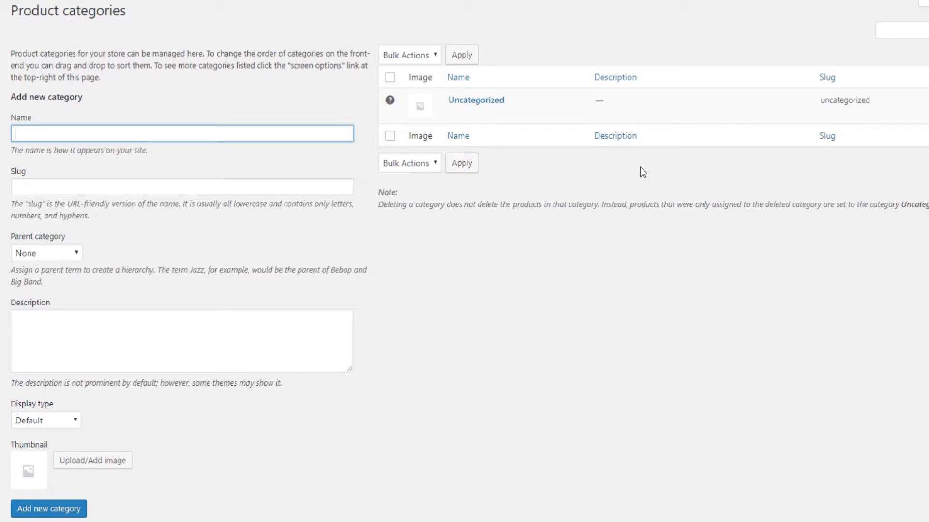
mouse_move(618, 163)
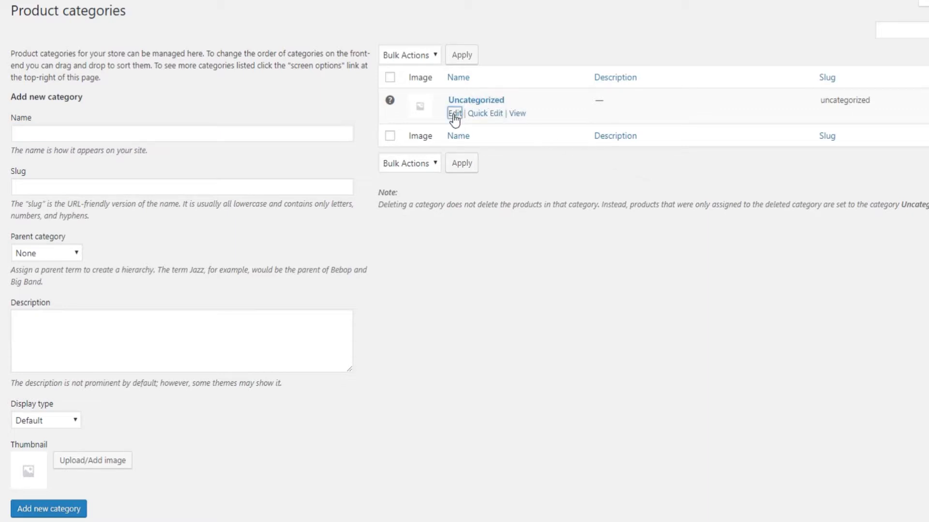
- Rename the Uncategorized category to Lipstick with slug lipstick, then return to the list
left_click(453, 113)
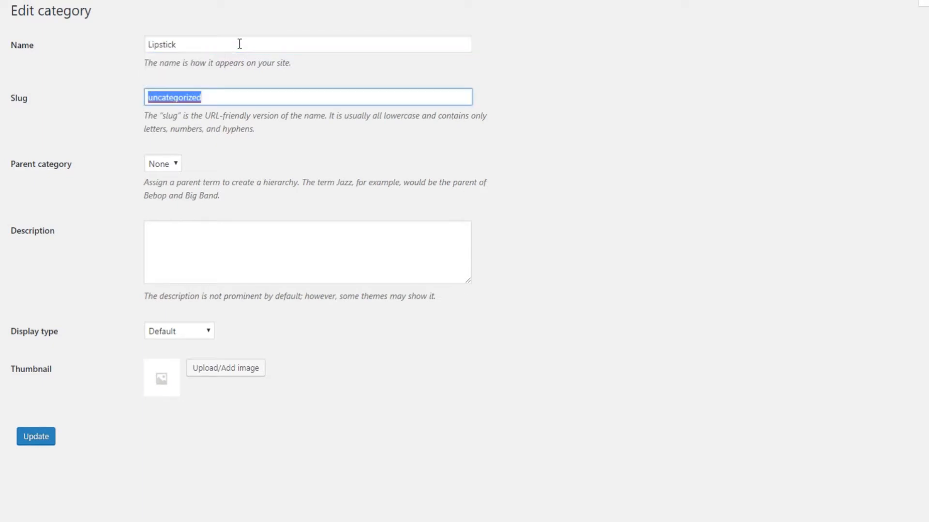
type("Lipstick")
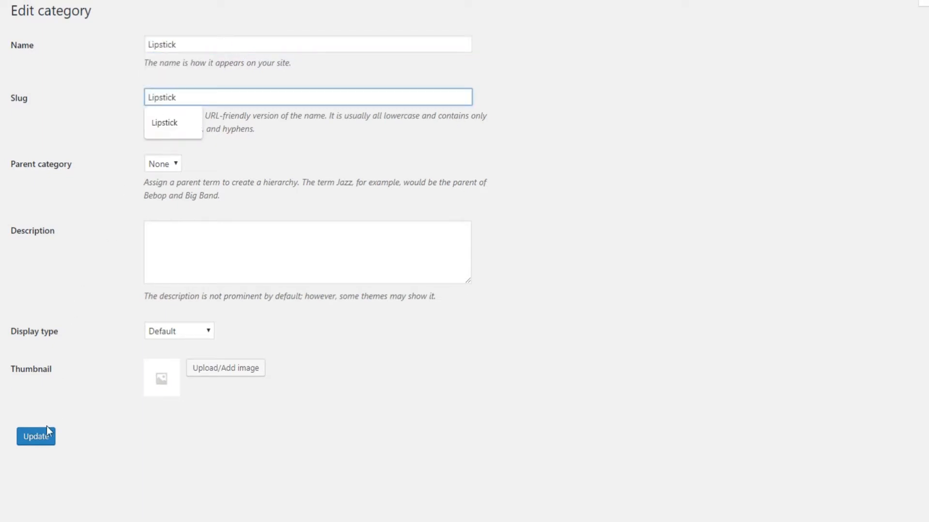
left_click(35, 436)
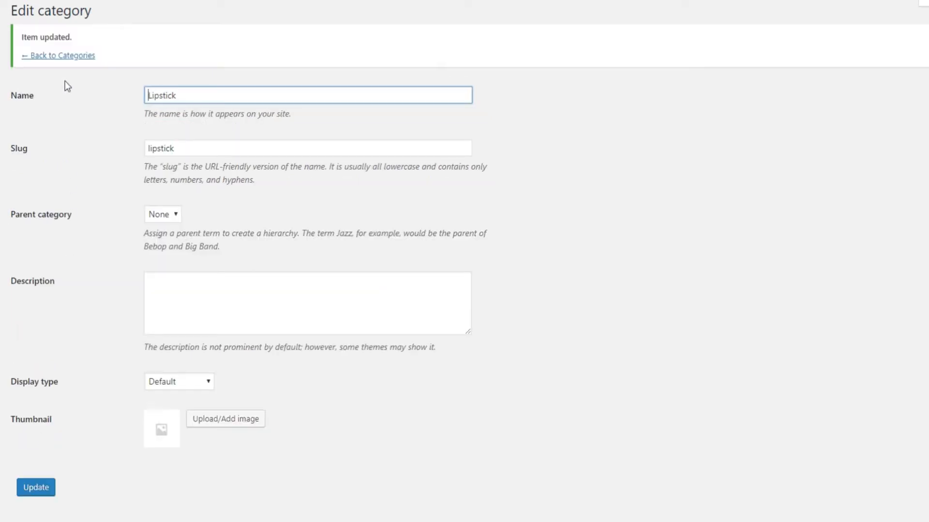
left_click(57, 55)
type("Makeup")
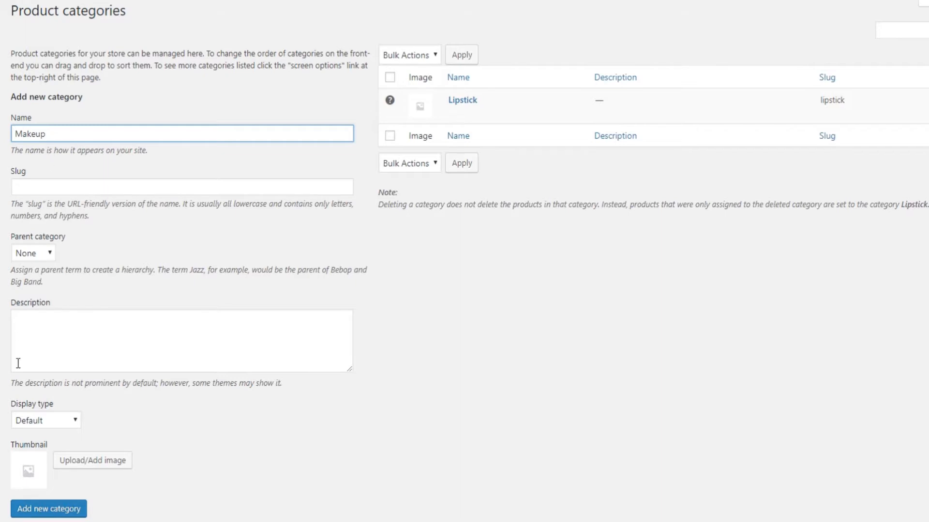
- Add a new product category named Makeup
left_click(49, 509)
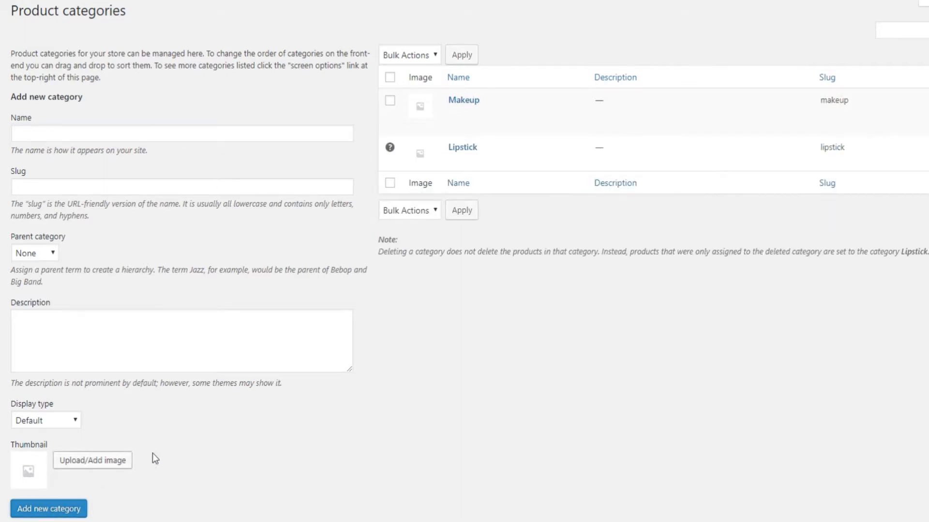
mouse_move(493, 302)
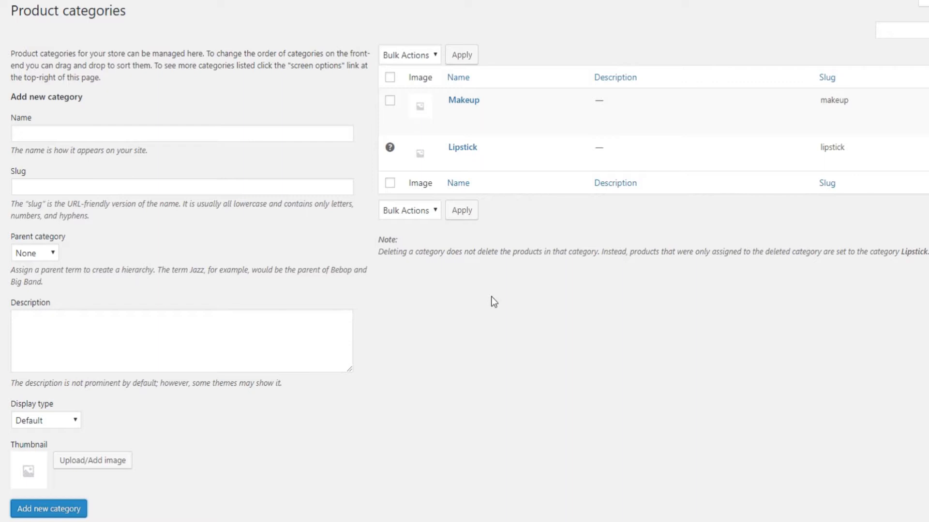
mouse_move(329, 236)
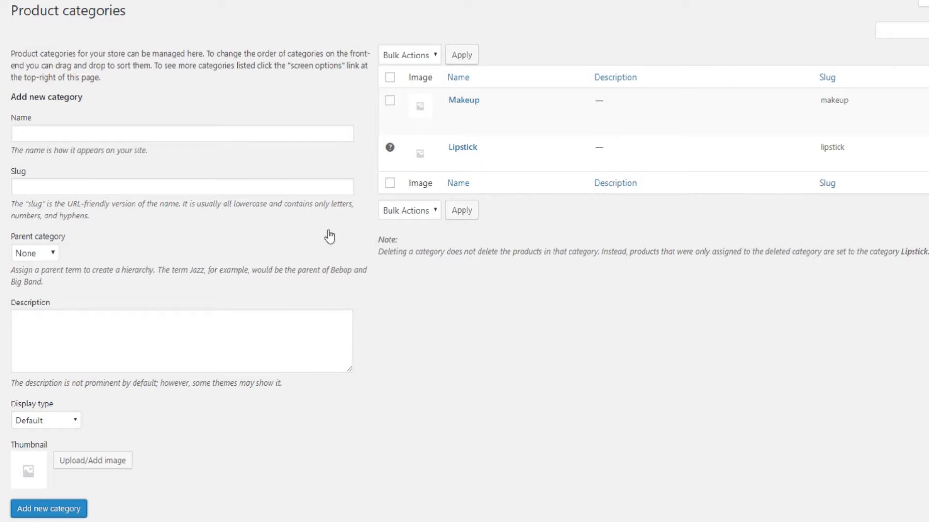
- Create a Mascara category with parent Makeup, then go to Product tags
type("M")
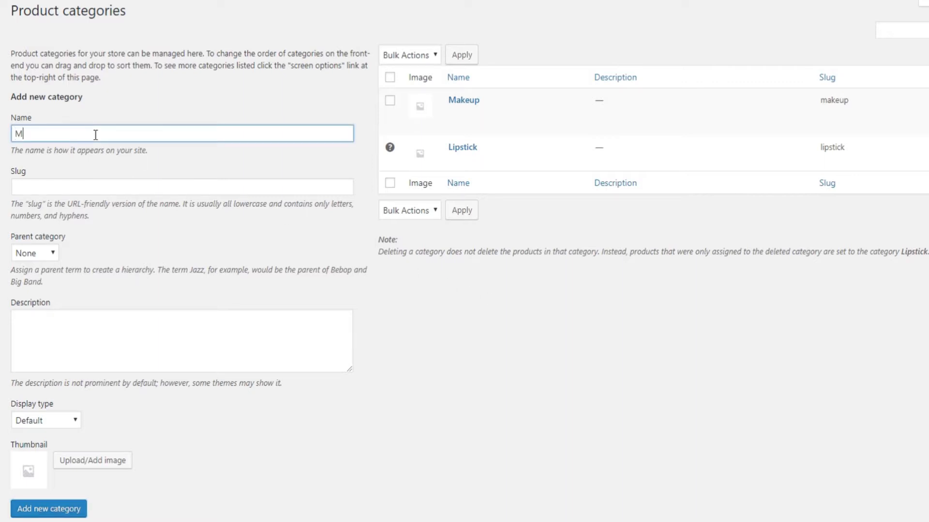
type("ascara")
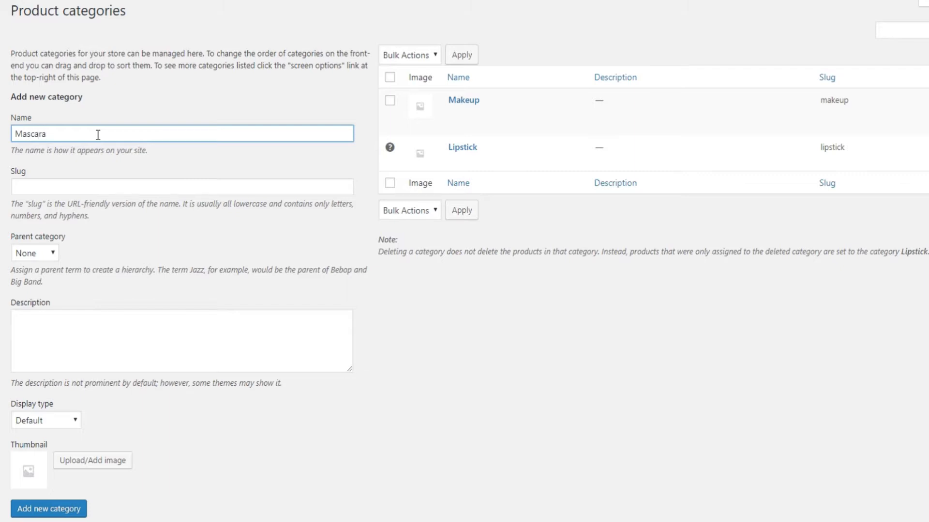
mouse_move(49, 259)
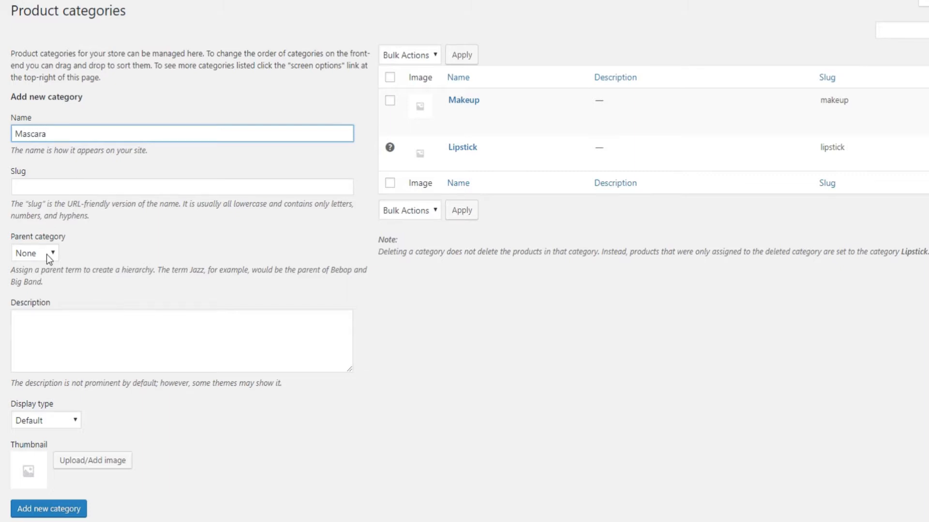
left_click(34, 253)
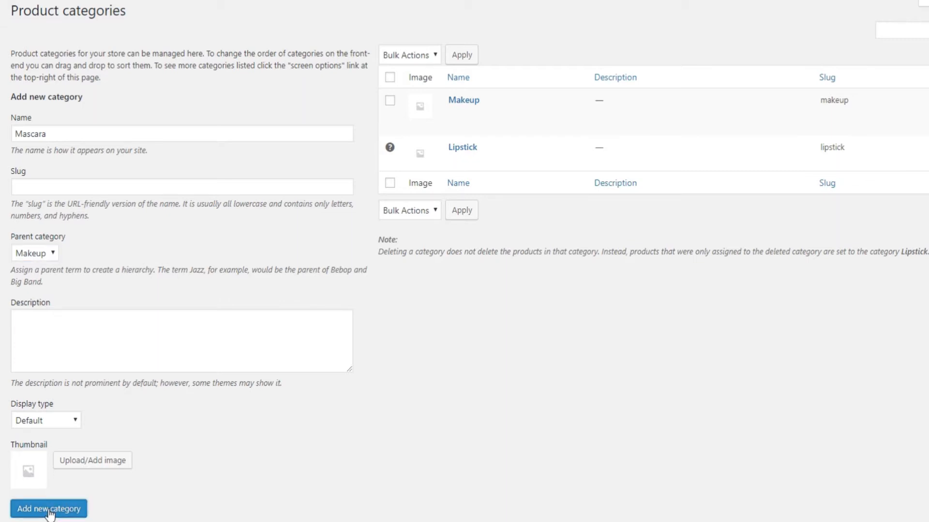
left_click(49, 509)
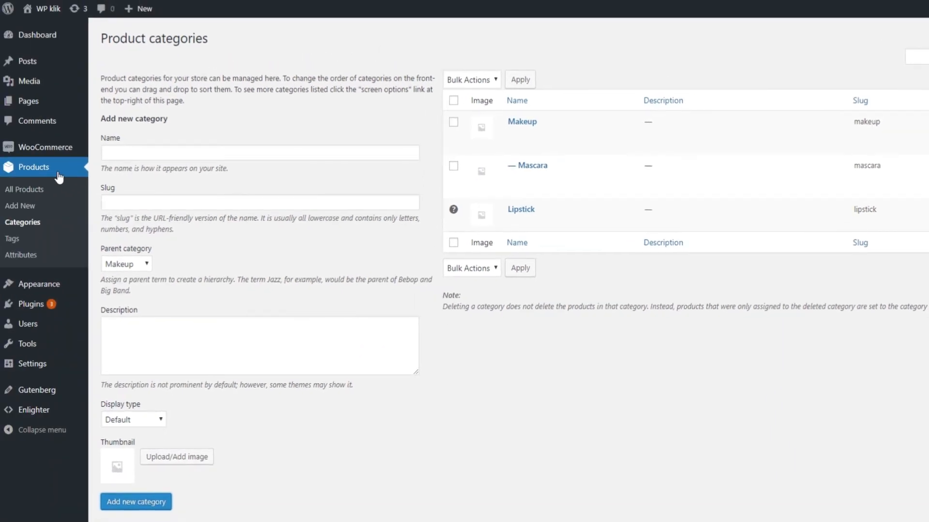
mouse_move(12, 239)
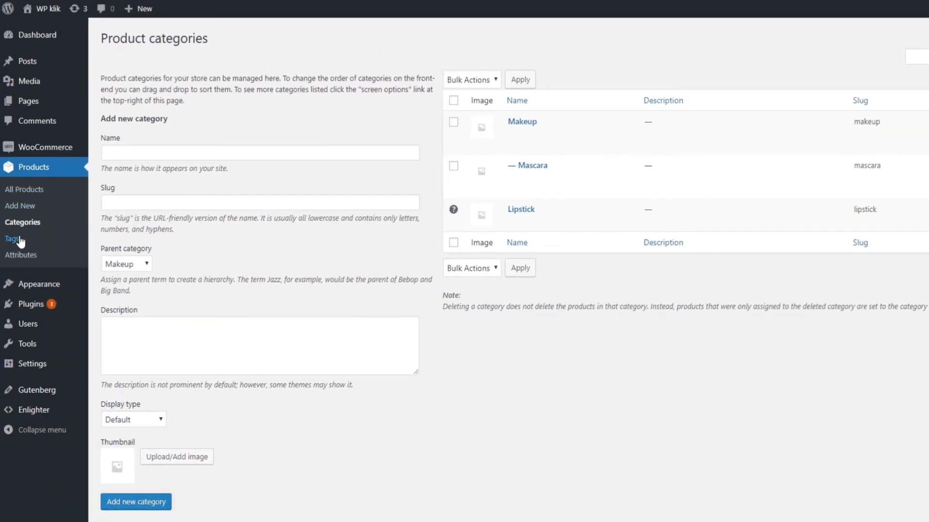
left_click(12, 238)
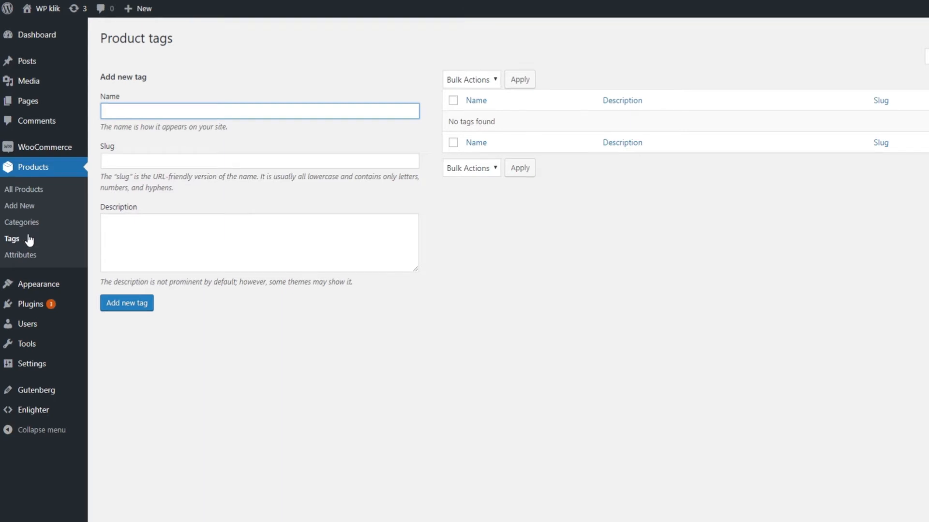
- Add a product tag named Beauty
left_click(40, 429)
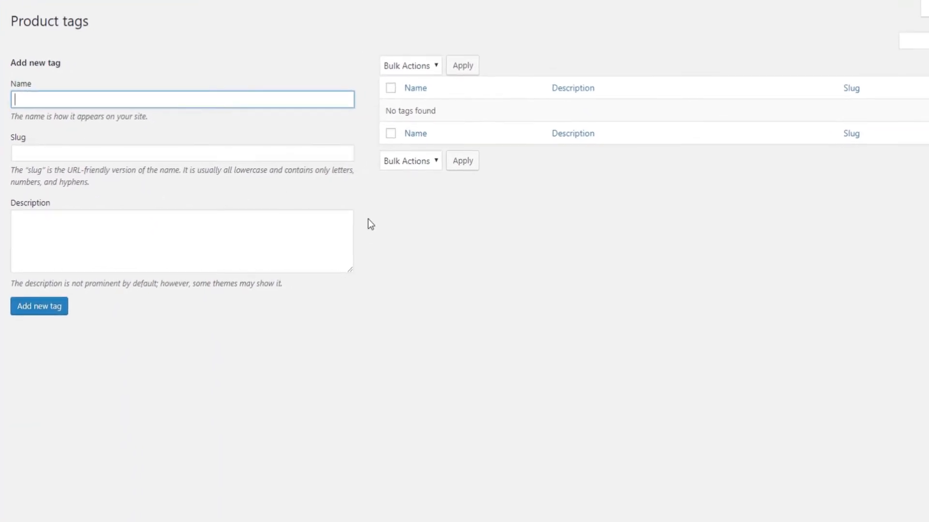
mouse_move(84, 97)
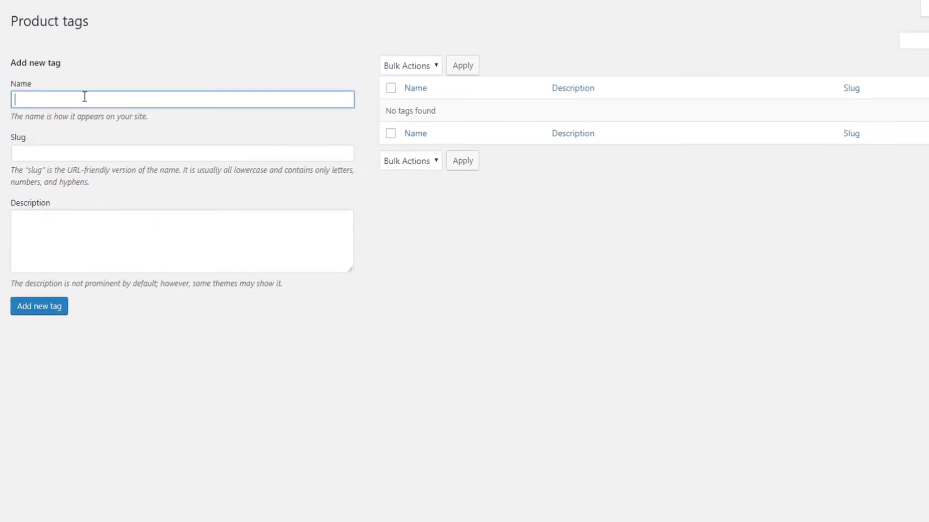
type("Beauty")
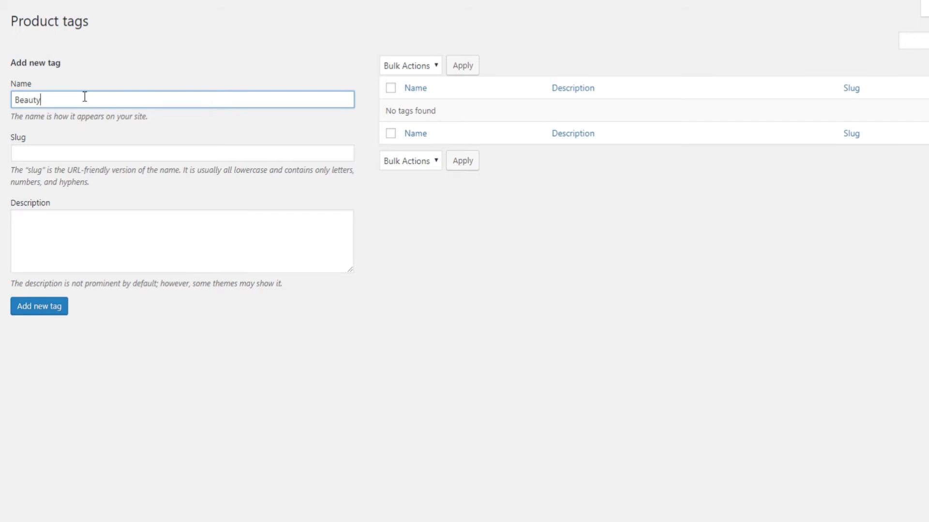
left_click(39, 306)
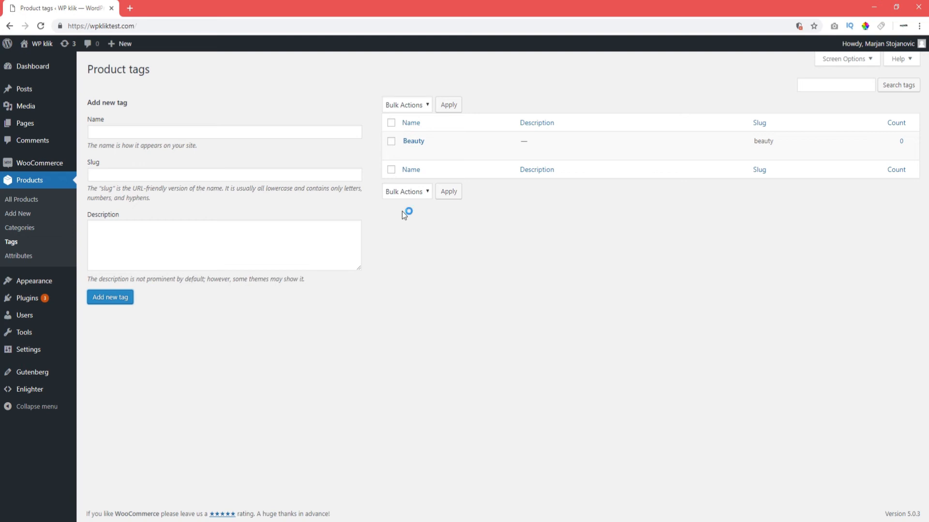
mouse_move(471, 287)
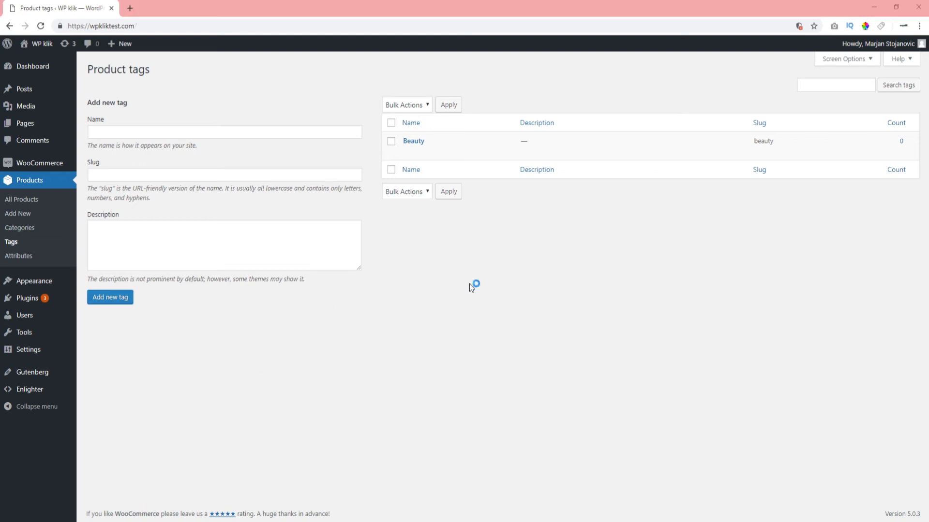